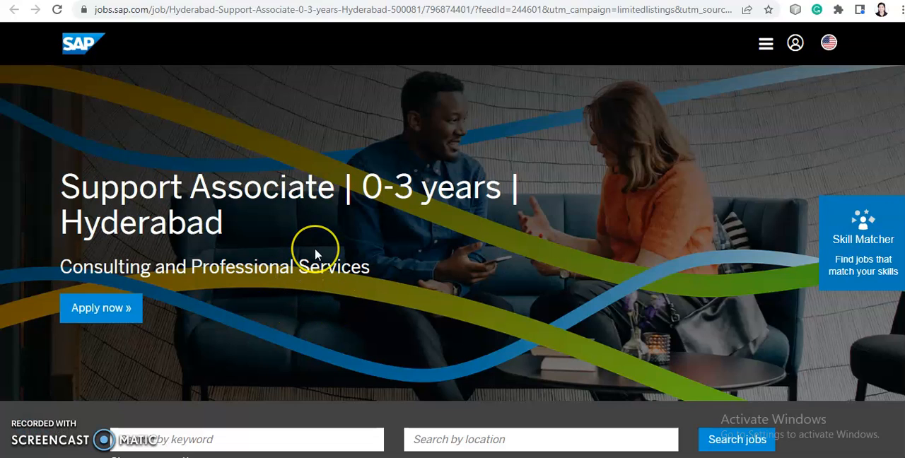
{"action": "mouse_move", "coordinate": [316, 255]}
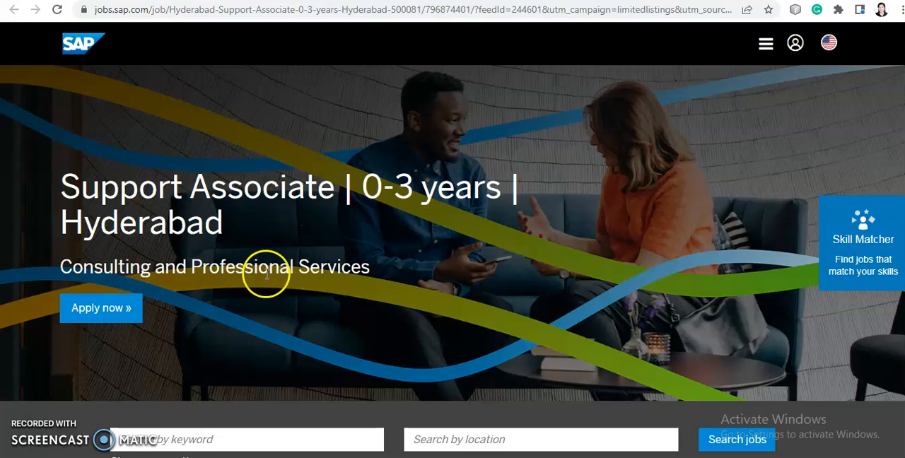
{"action": "scroll", "scroll_direction": "down", "scroll_amount": 3}
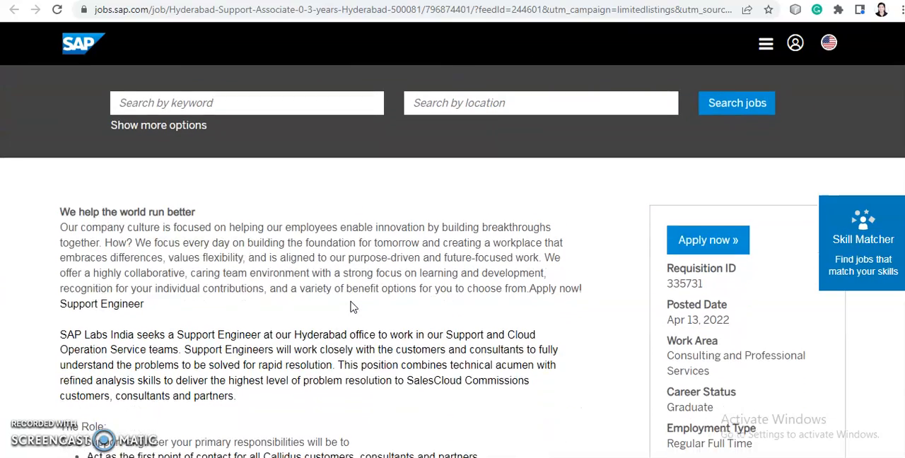
{"action": "scroll", "scroll_direction": "down", "scroll_amount": 3}
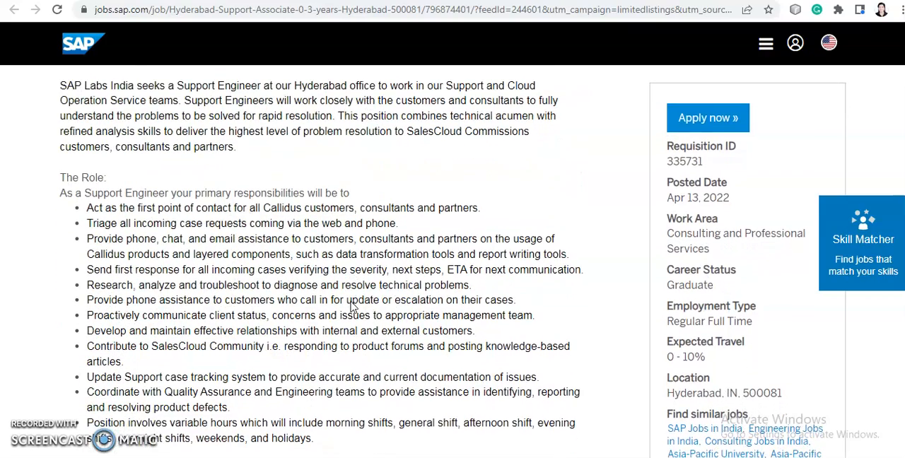
{"action": "scroll", "scroll_direction": "down", "scroll_amount": 3}
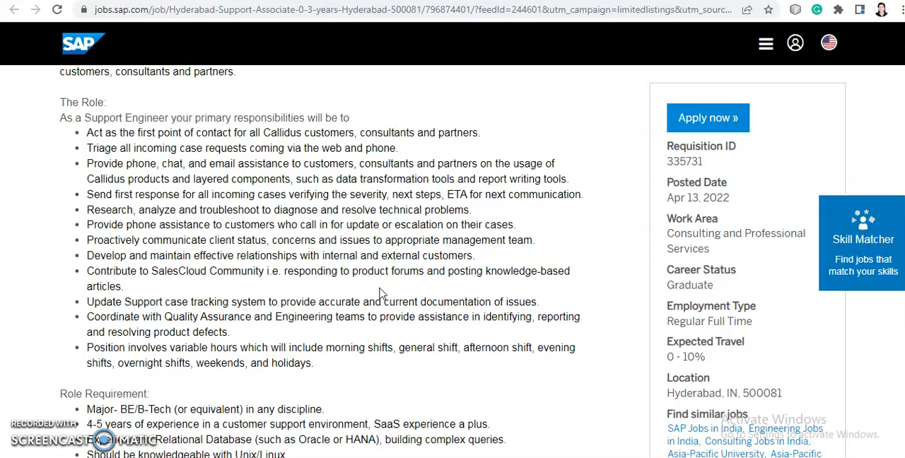
{"action": "scroll", "scroll_direction": "down", "scroll_amount": 3}
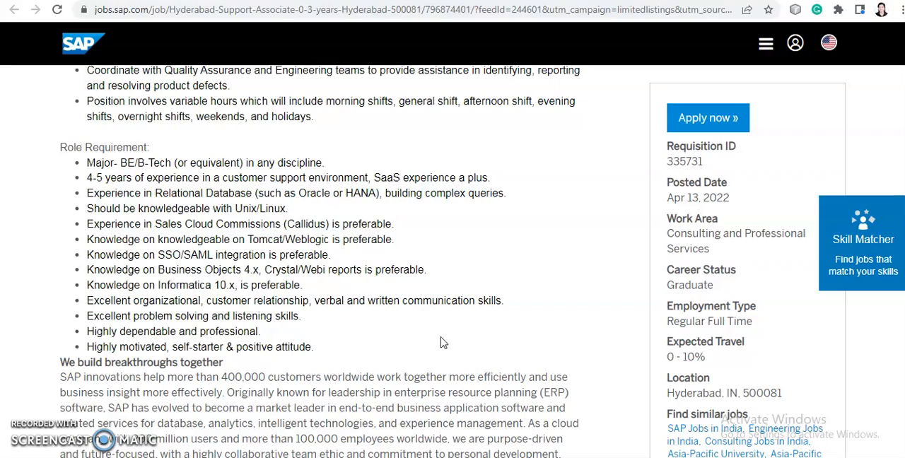
{"action": "scroll", "scroll_direction": "down", "scroll_amount": 3}
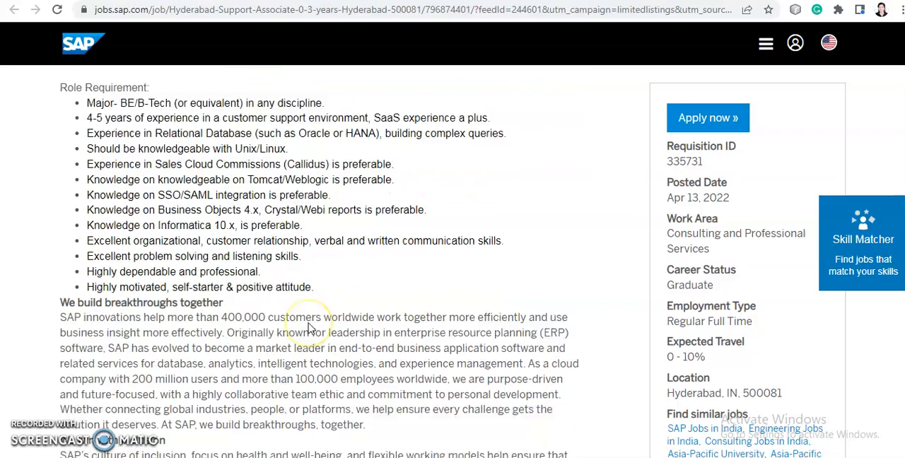
{"action": "scroll", "scroll_direction": "down", "scroll_amount": 3}
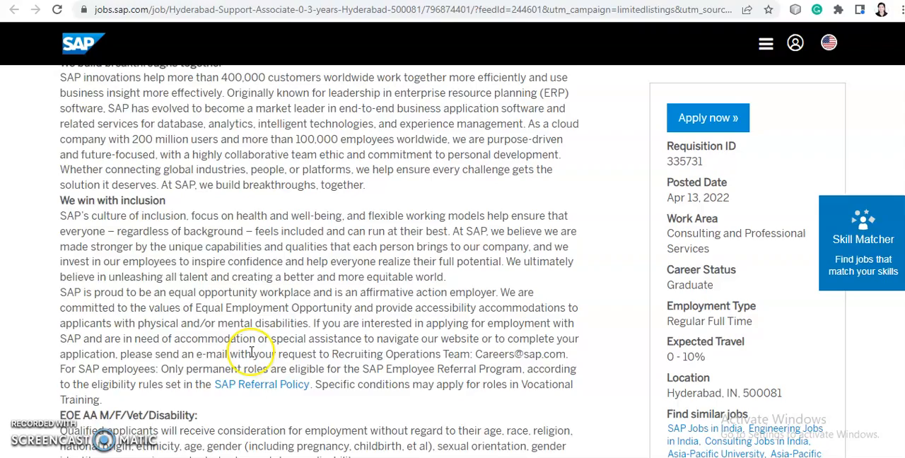
{"action": "scroll", "scroll_direction": "down", "scroll_amount": 3}
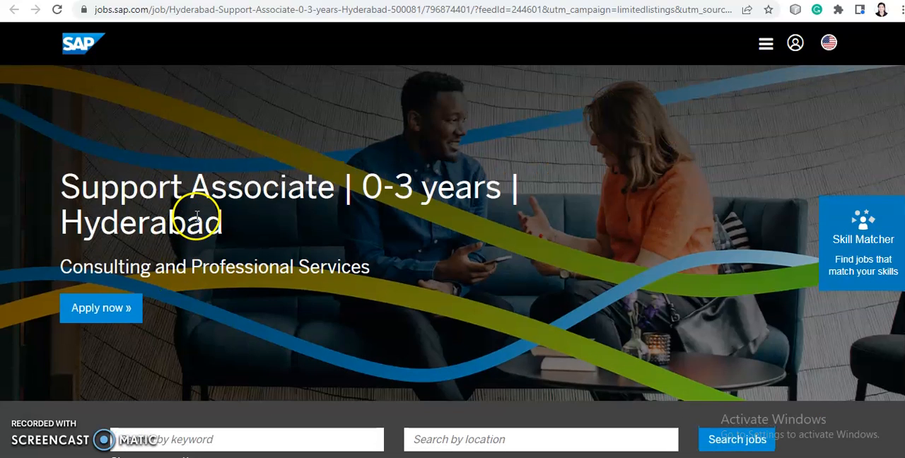
{"action": "mouse_move", "coordinate": [304, 229]}
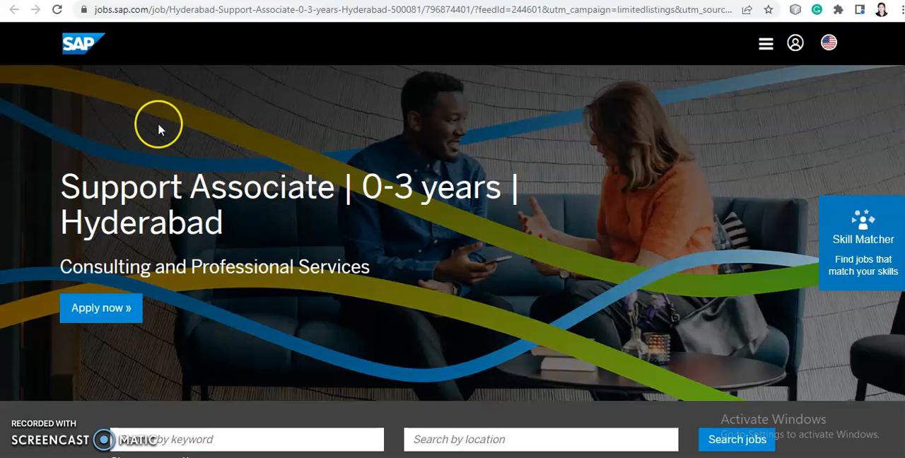
{"action": "mouse_move", "coordinate": [152, 163]}
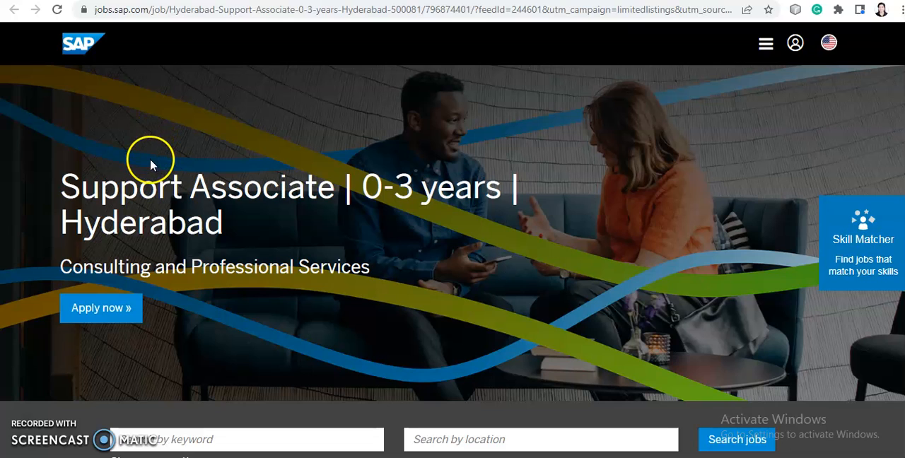
{"action": "mouse_move", "coordinate": [100, 309]}
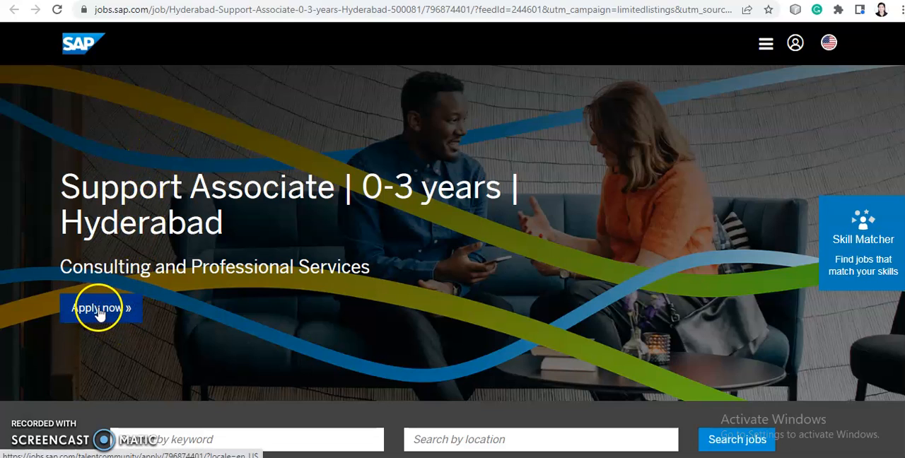
{"action": "mouse_move", "coordinate": [274, 302]}
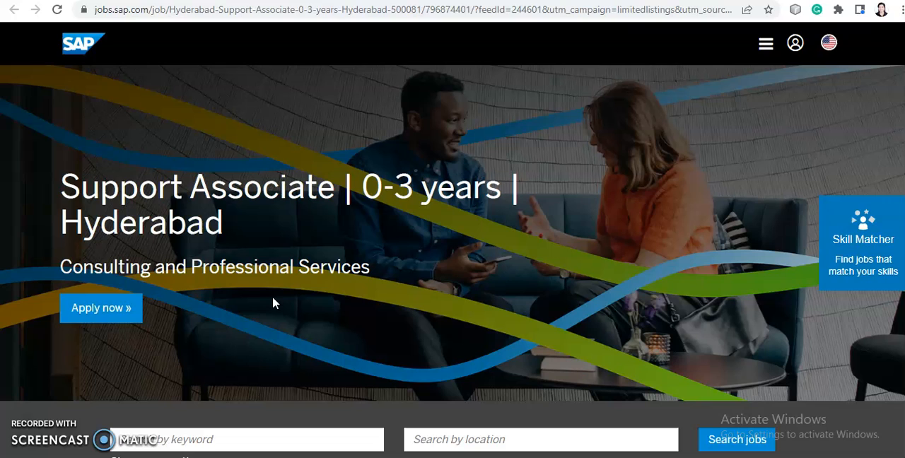
{"action": "mouse_move", "coordinate": [25, 370]}
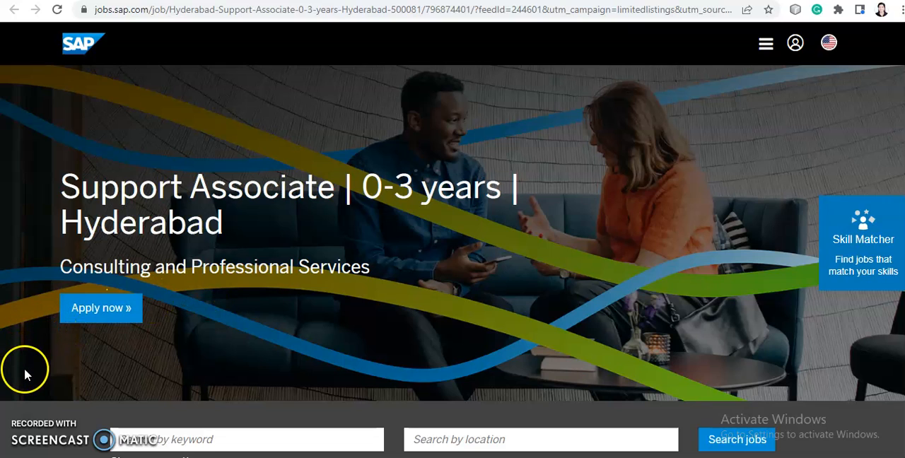